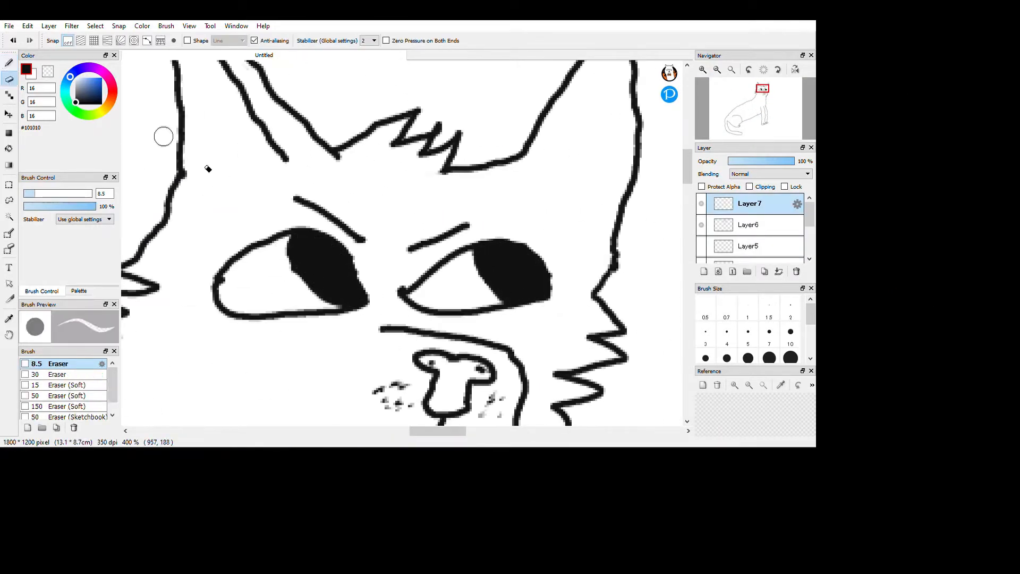
Erase stray line-art marks around the cat's face and ears on Layer7 with Eraser size 8.5
{"action": "left_click", "coordinate": [407, 54]}
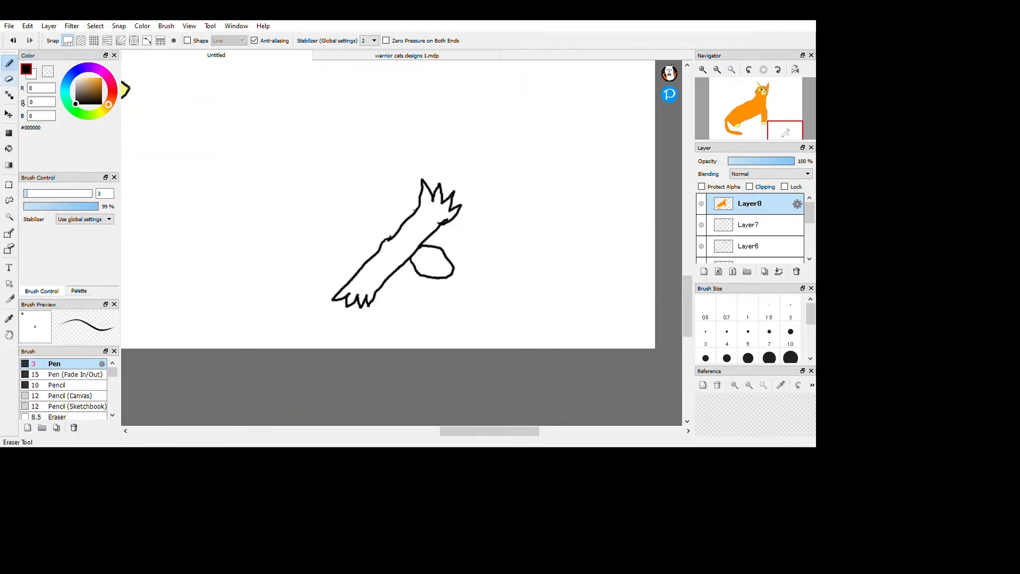
Sketch a rough black leg-and-paw outline on Layer8 with the size-3 Pen brush
{"action": "left_click", "coordinate": [92, 88]}
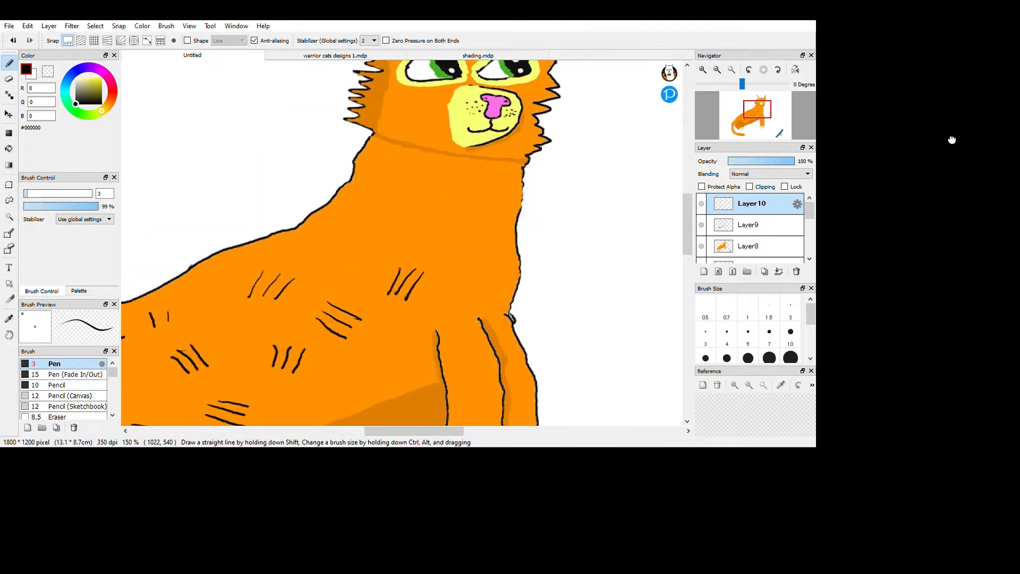
Add green eyes, a pink nose and short black fur strokes to the orange cat on Layer10
{"action": "scroll", "scroll_direction": "down", "scroll_amount": 3}
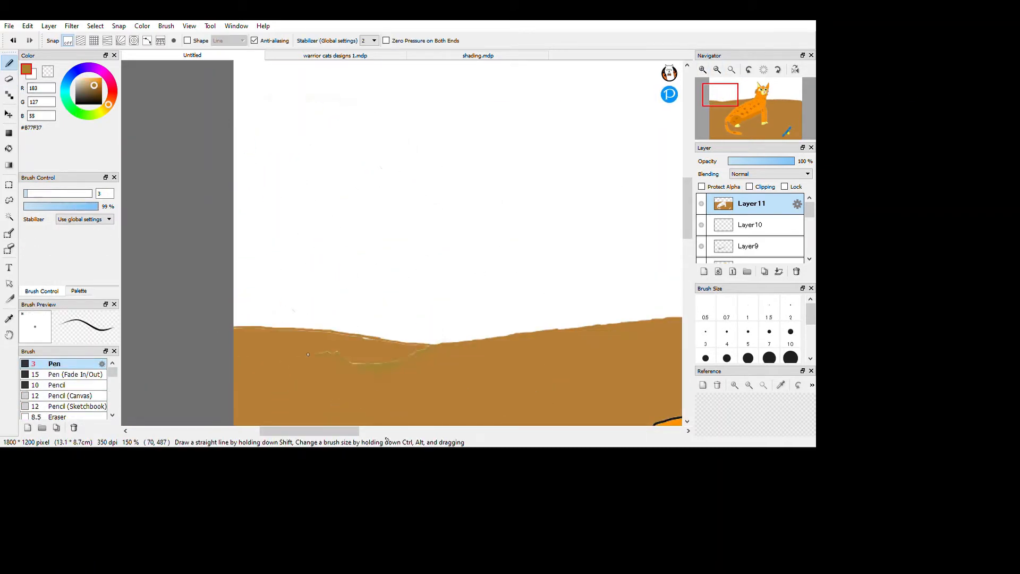
Paint a green bush on the brown ground at the picture's left edge on Layer11
{"action": "left_click_drag", "start_coordinate": [247, 156], "coordinate": [390, 325]}
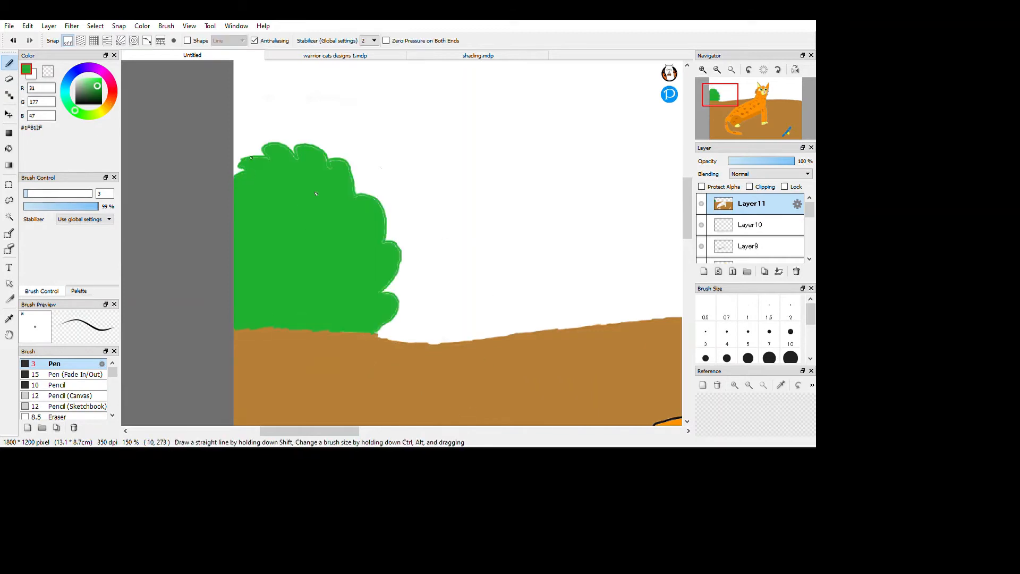